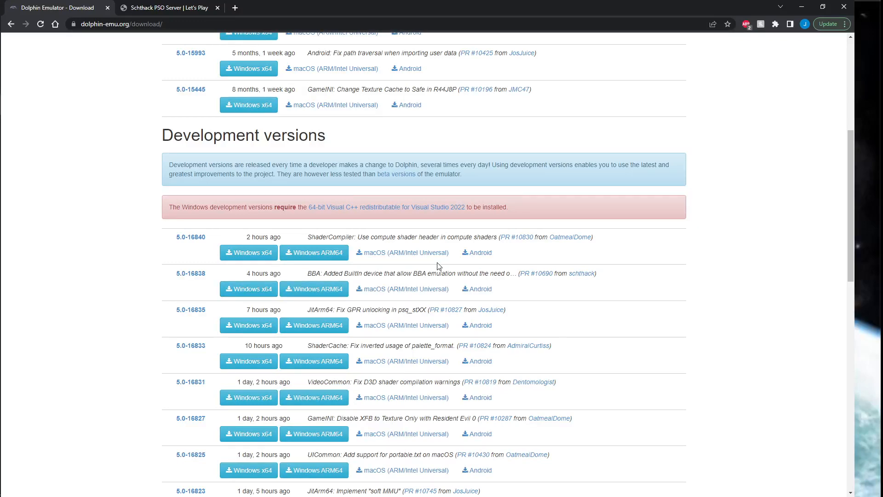
mouse_move(525, 314)
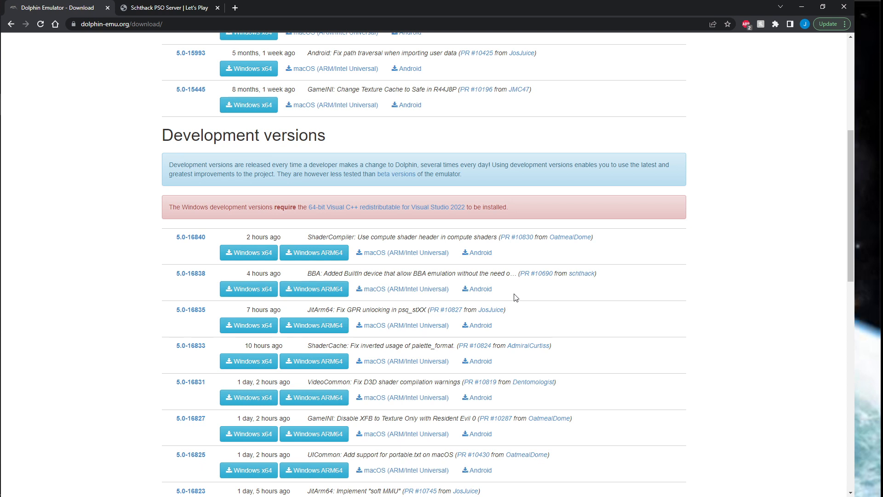
mouse_move(524, 255)
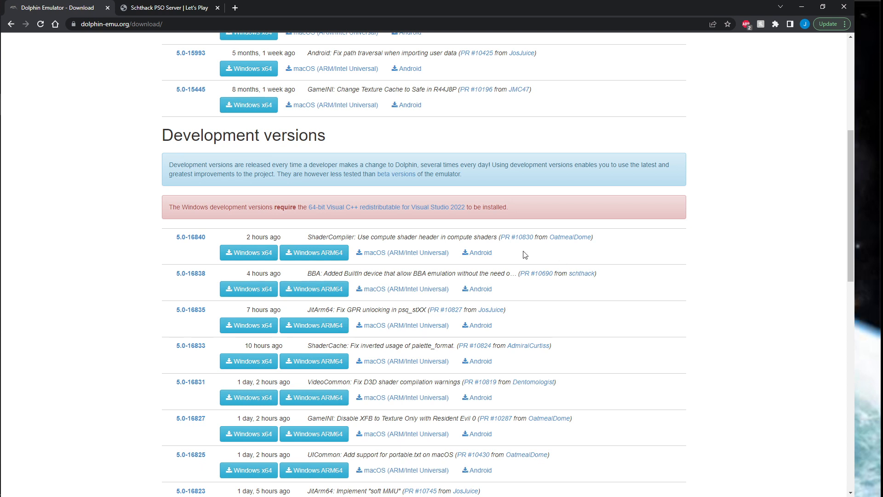
mouse_move(110, 201)
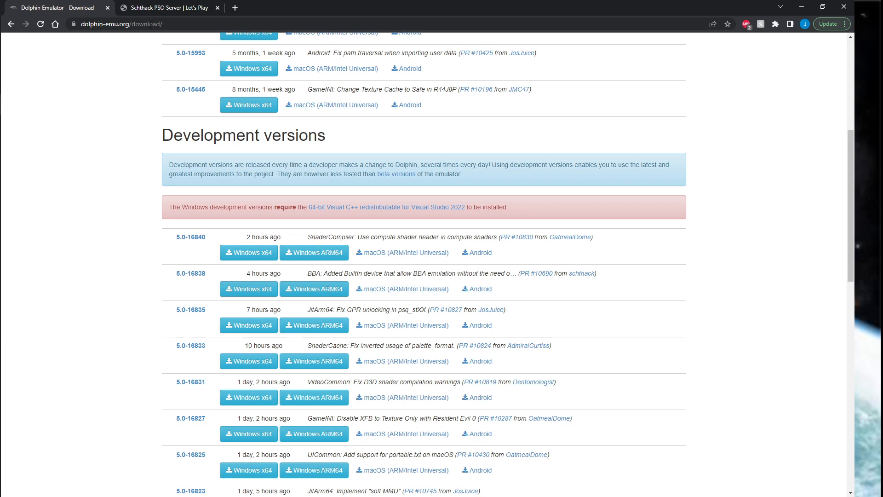
mouse_move(348, 134)
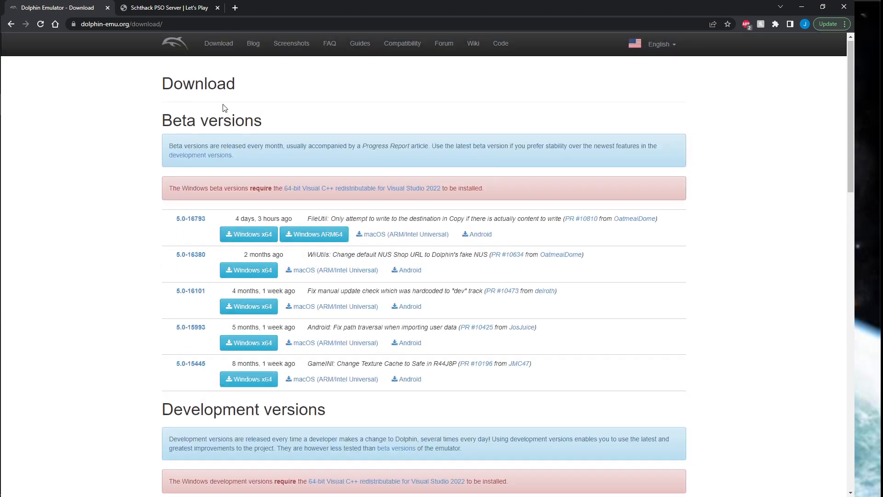
Step: Scroll through the WinRAR archive listing to reach Dolphin.exe for moving into Dolphin2
scroll(down, 3)
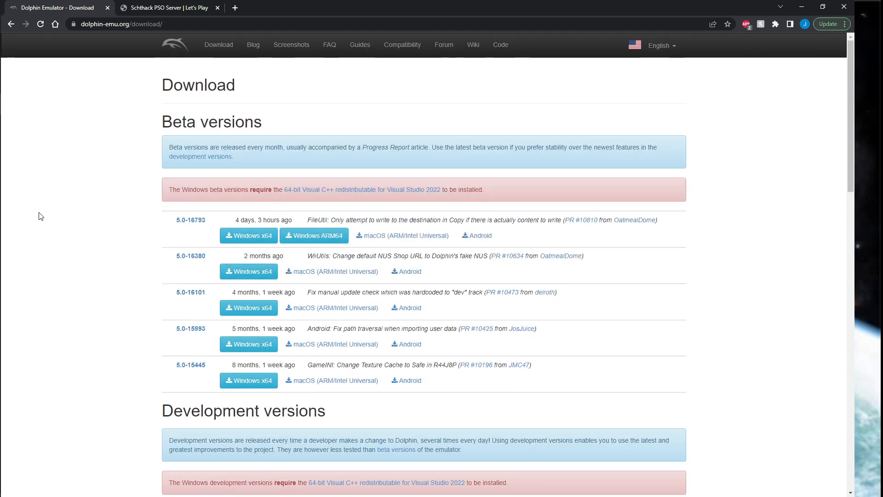
mouse_move(298, 210)
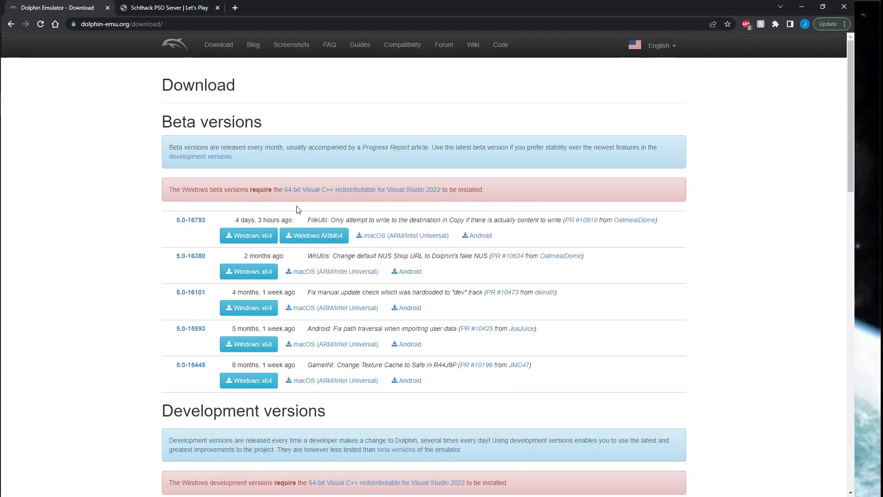
mouse_move(248, 235)
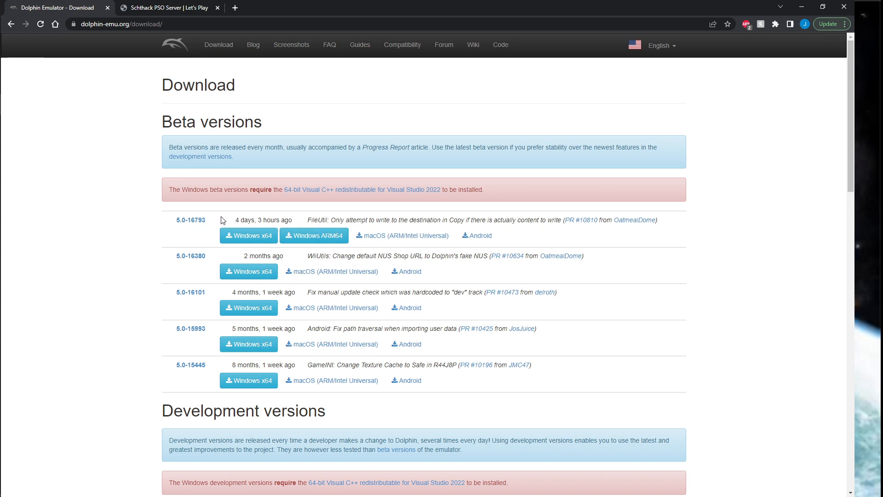
mouse_move(219, 202)
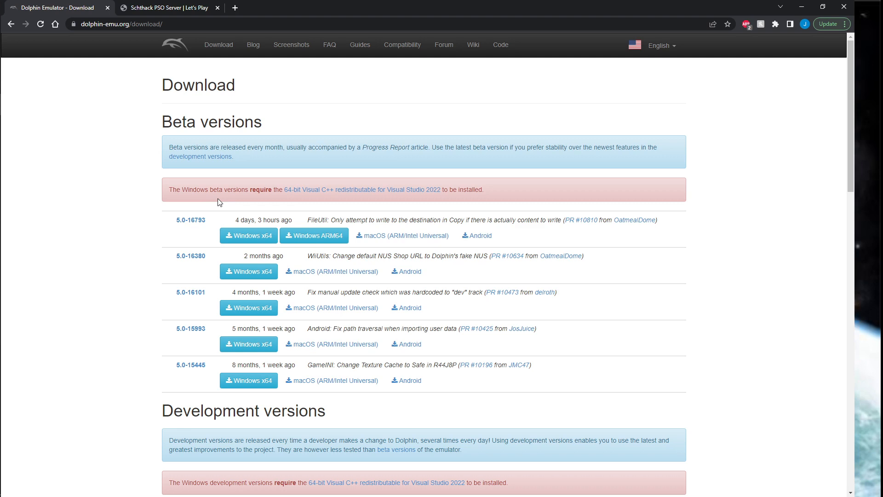
mouse_move(483, 222)
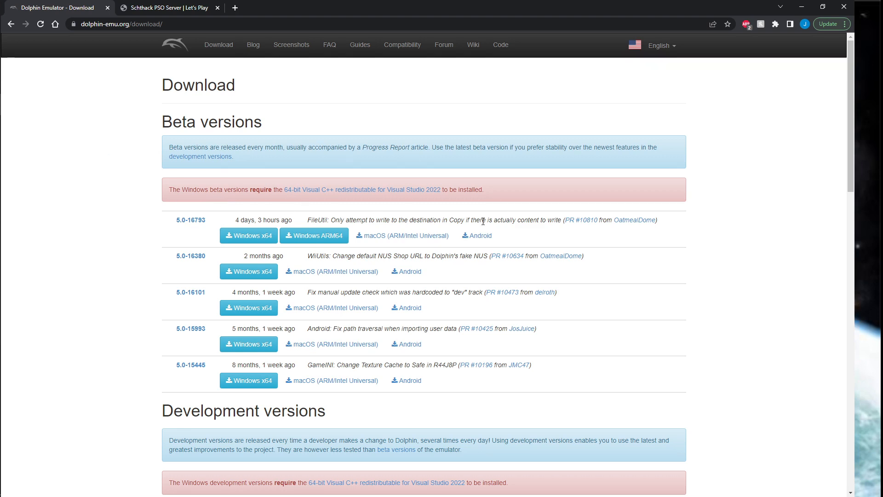
scroll(down, 3)
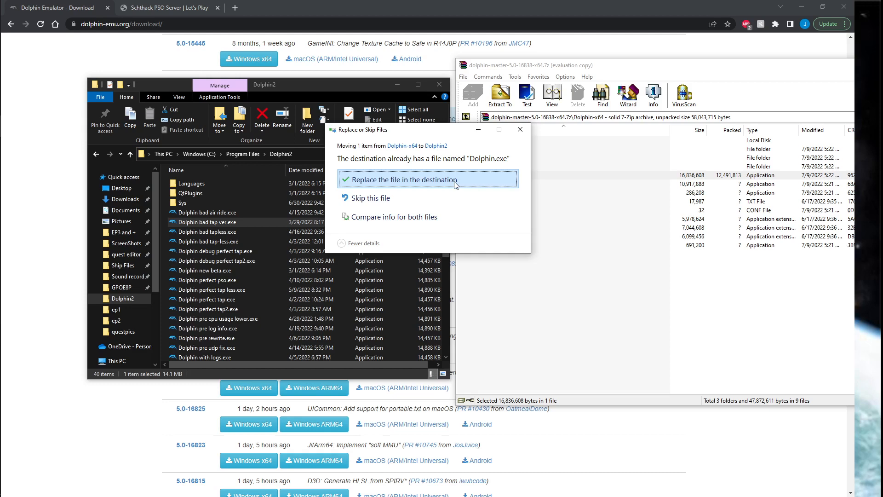
Step: Replace the existing Dolphin.exe in Dolphin2 with the new build, granting administrator rights
click(401, 180)
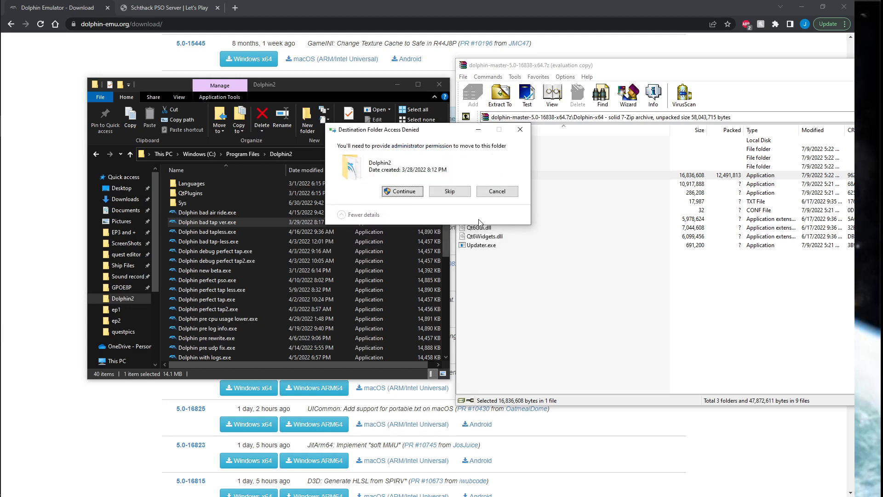
click(402, 192)
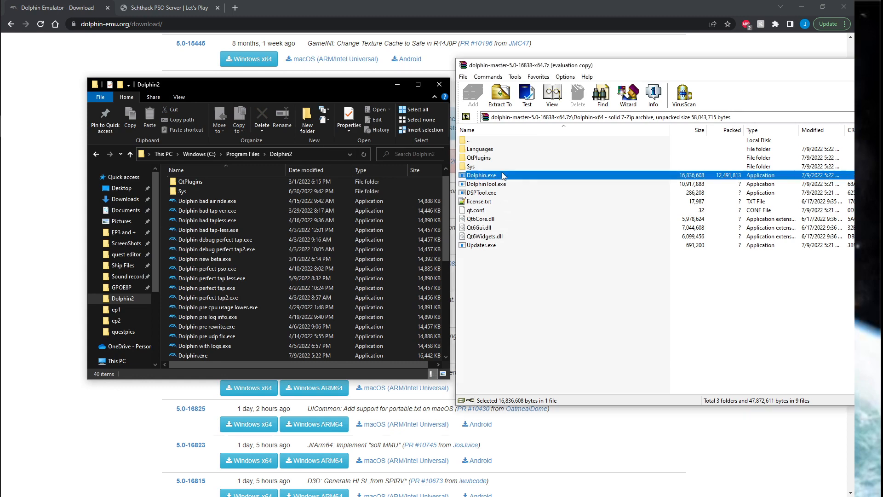
Step: Move qt.conf and the Qt6 DLLs from the archive into Dolphin2 with administrator rights
click(477, 210)
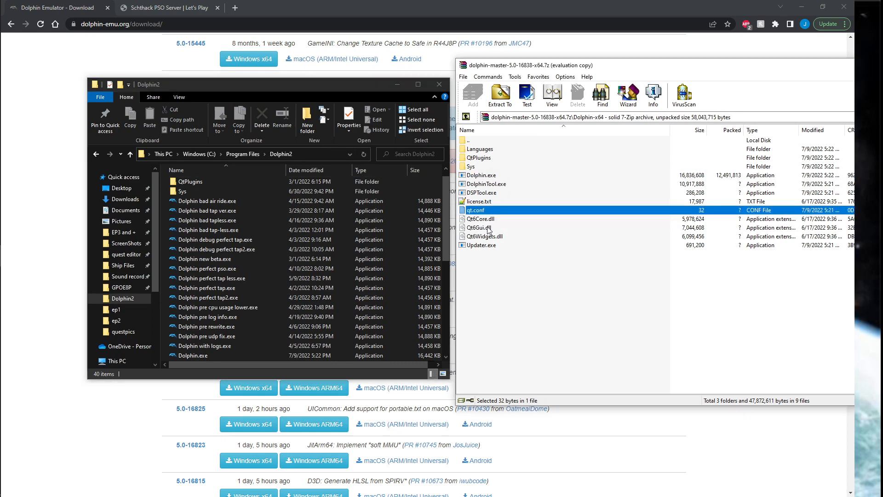
click(484, 237)
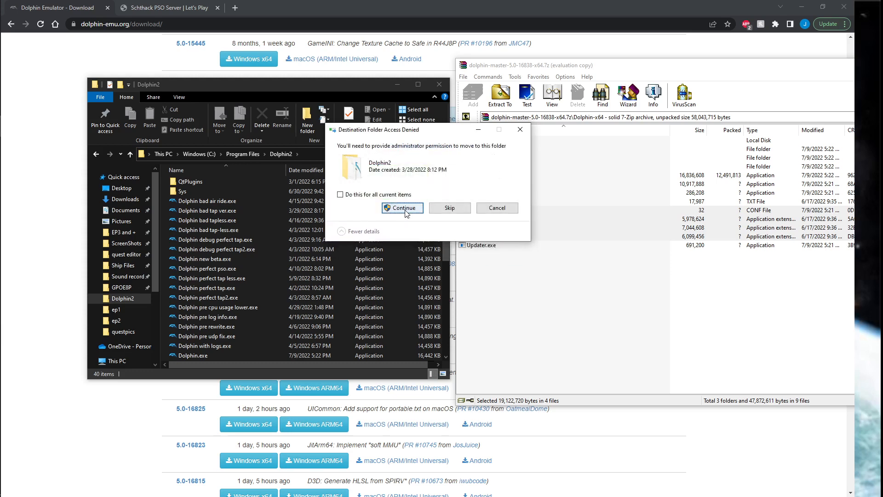
click(402, 207)
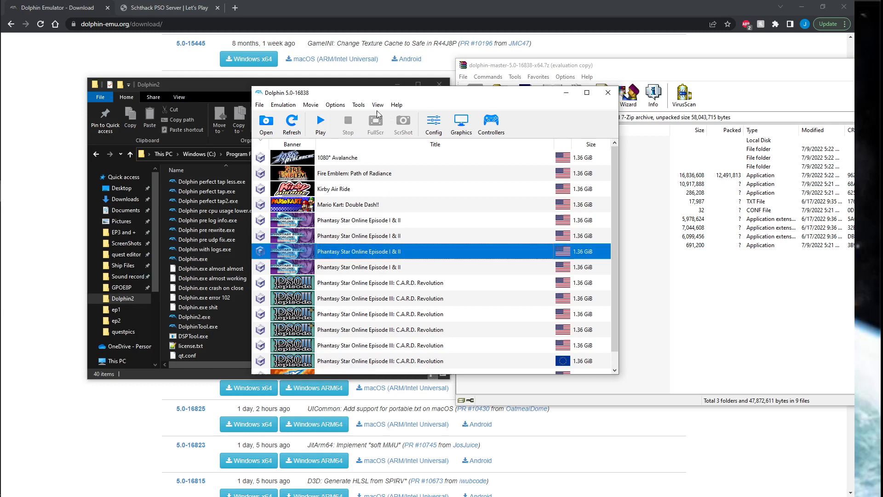
Step: Set the GameCube SP1 device to Broadband Adapter (Built In) in Dolphin's settings
click(357, 105)
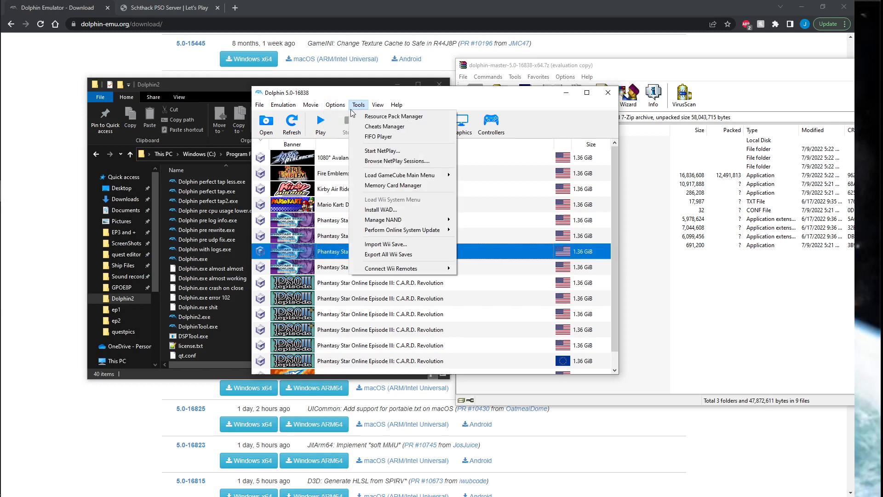
click(335, 105)
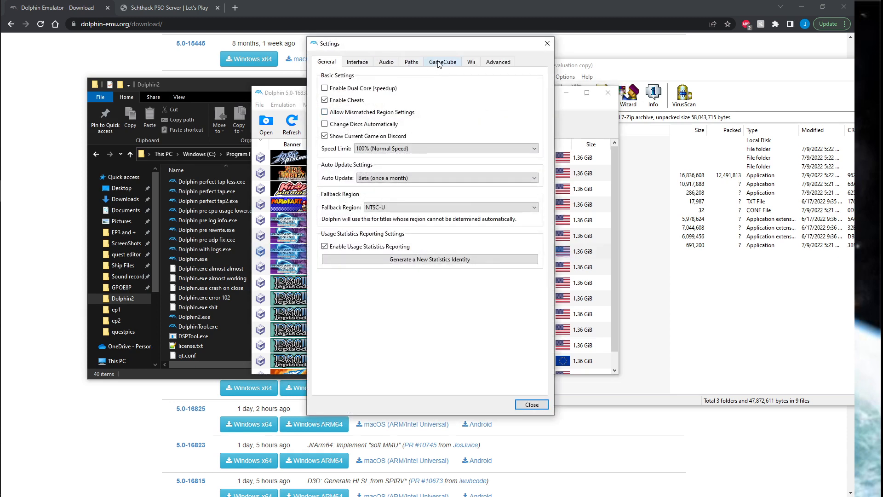
click(442, 62)
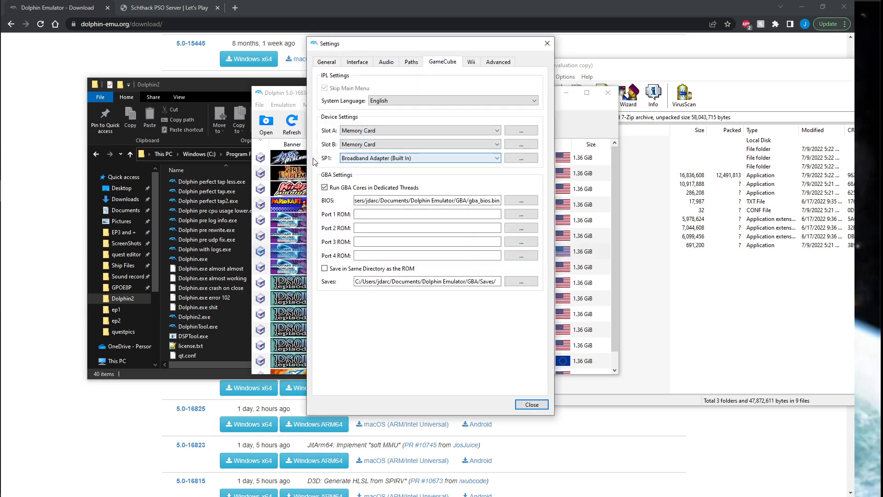
click(419, 158)
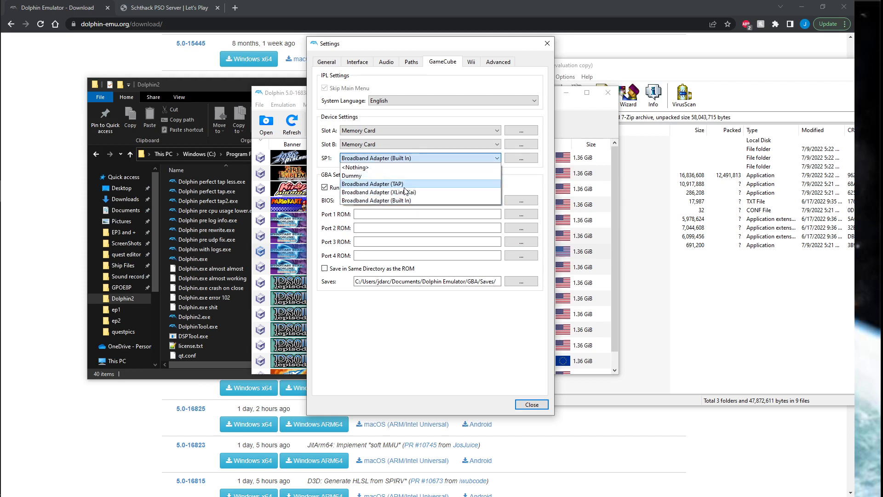
mouse_move(406, 200)
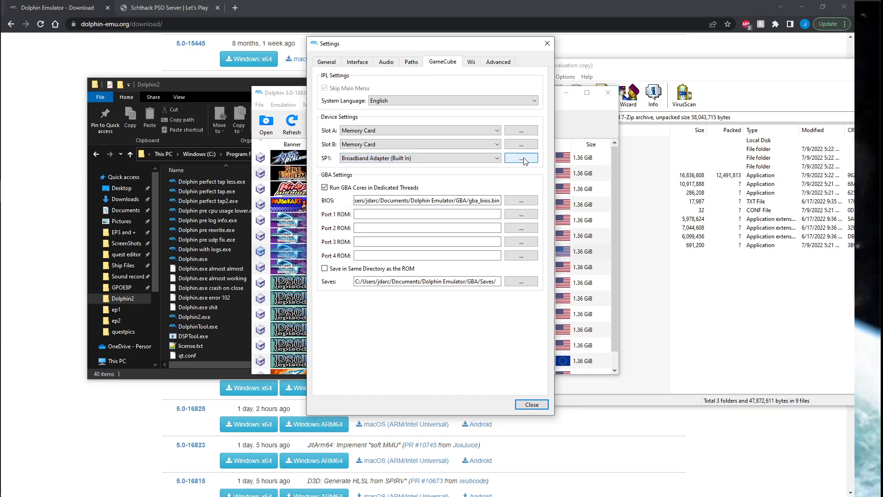
Step: Select the adapter's current DNS 192.168.1.127 for replacement and bring up the Schthack server site
click(521, 158)
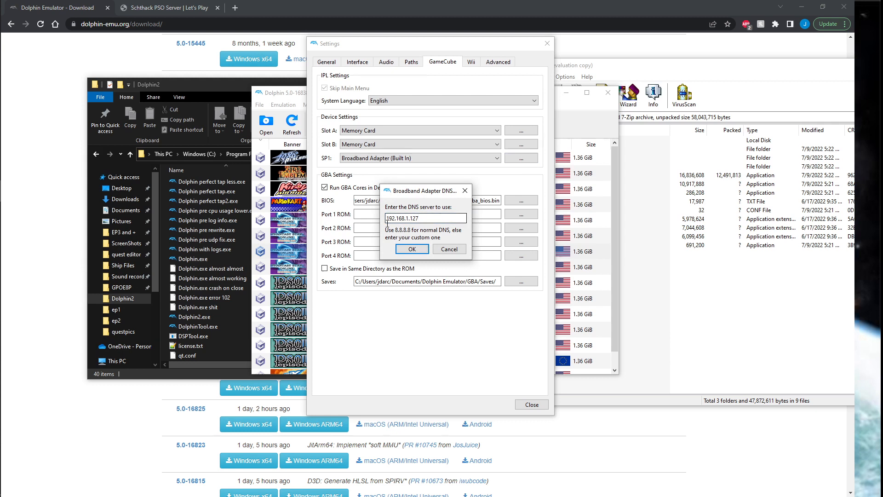
triple_click(425, 218)
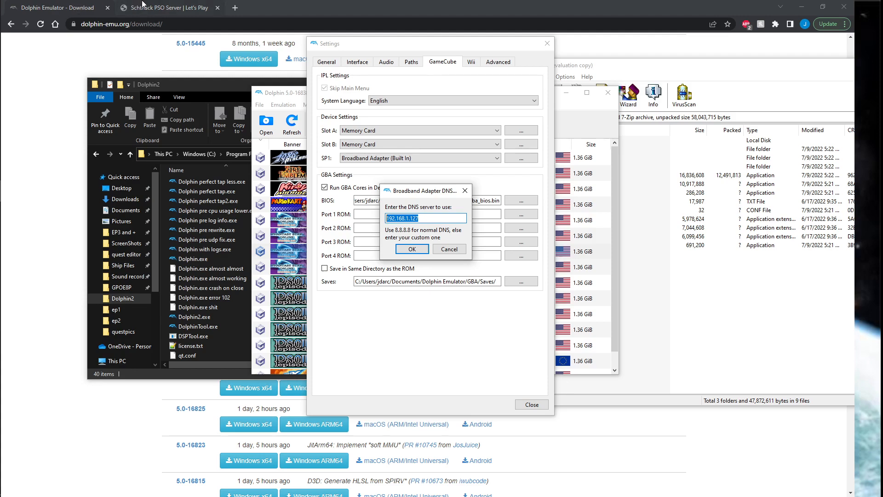
click(166, 8)
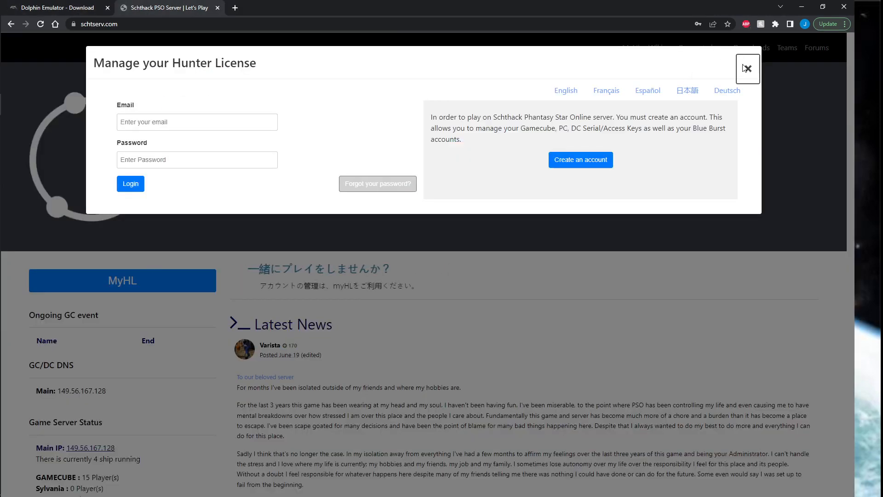
Step: Dismiss the Hunter License popup and pick out Schthack's main IP 149.56.167.128 for Dolphin's DNS
click(747, 68)
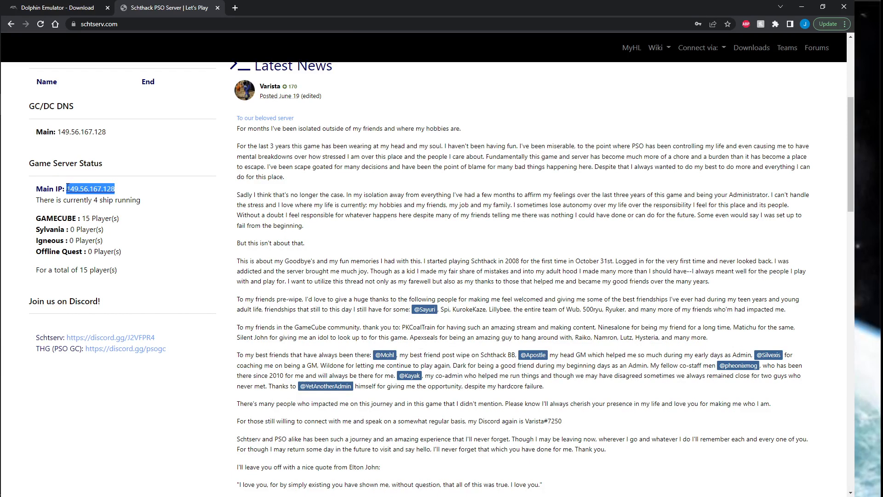
click(520, 157)
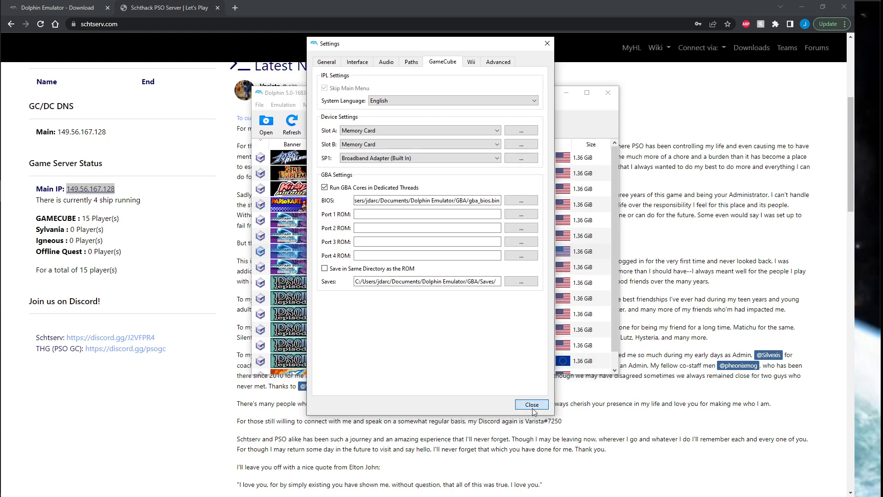
Step: Launch Phantasy Star Online Episode I & II and bring up Windows' network adapter list
click(531, 405)
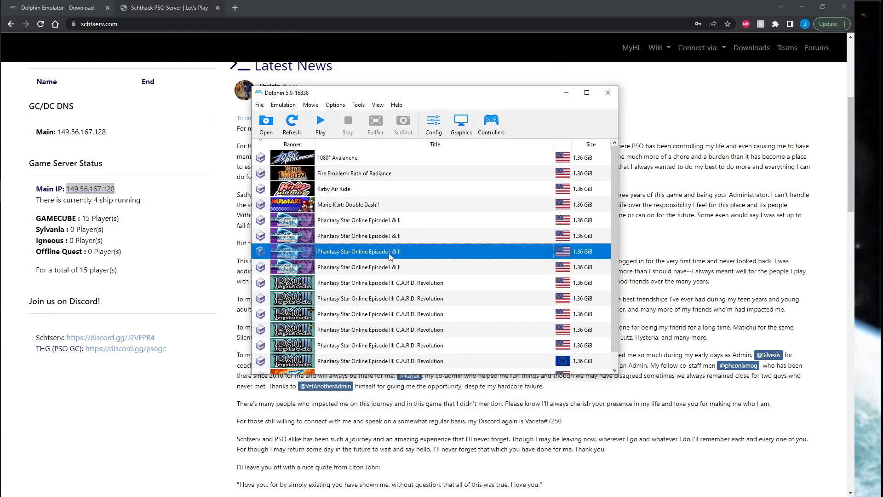
click(321, 120)
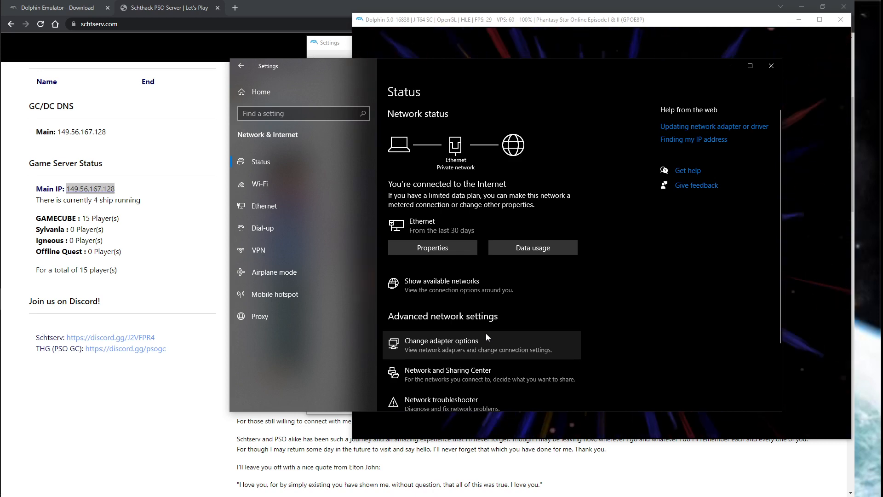
click(442, 340)
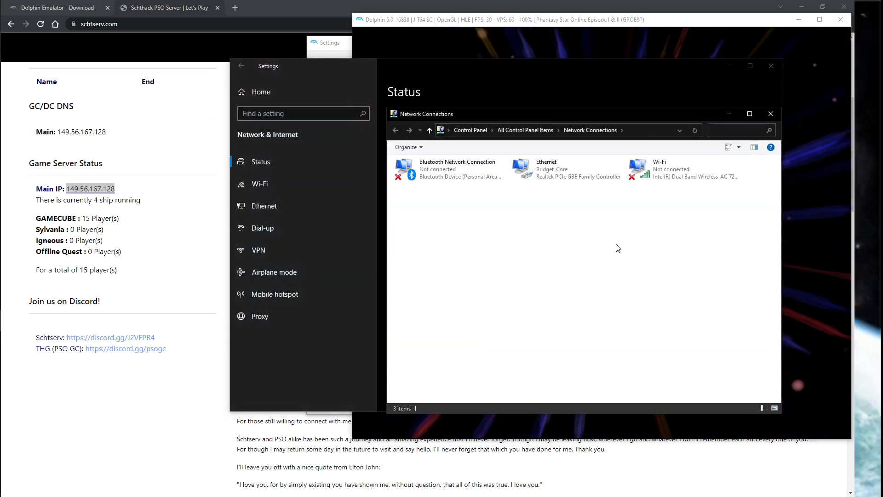